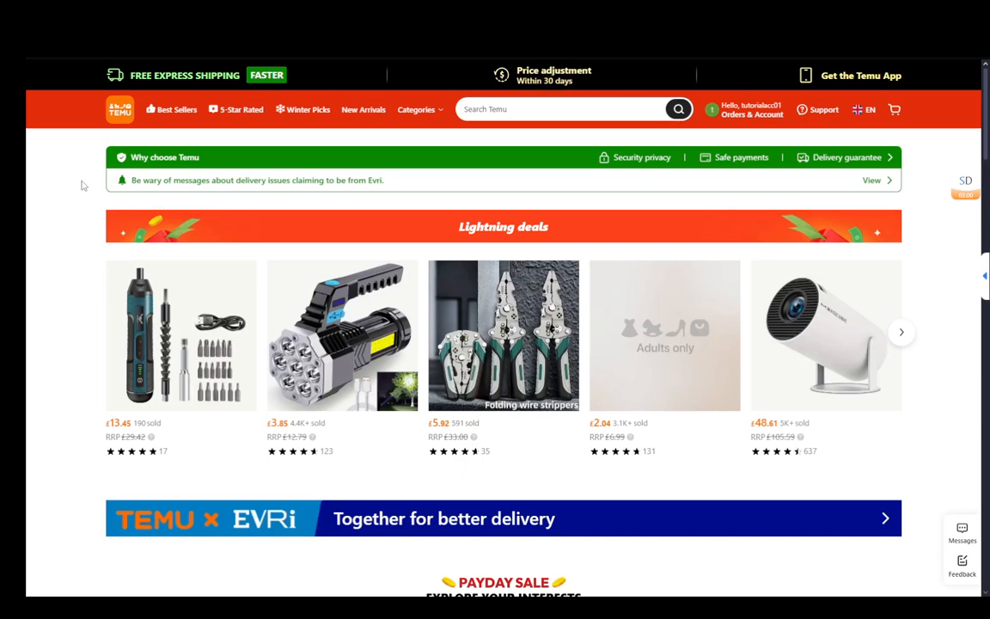
{"action": "mouse_move", "coordinate": [750, 140]}
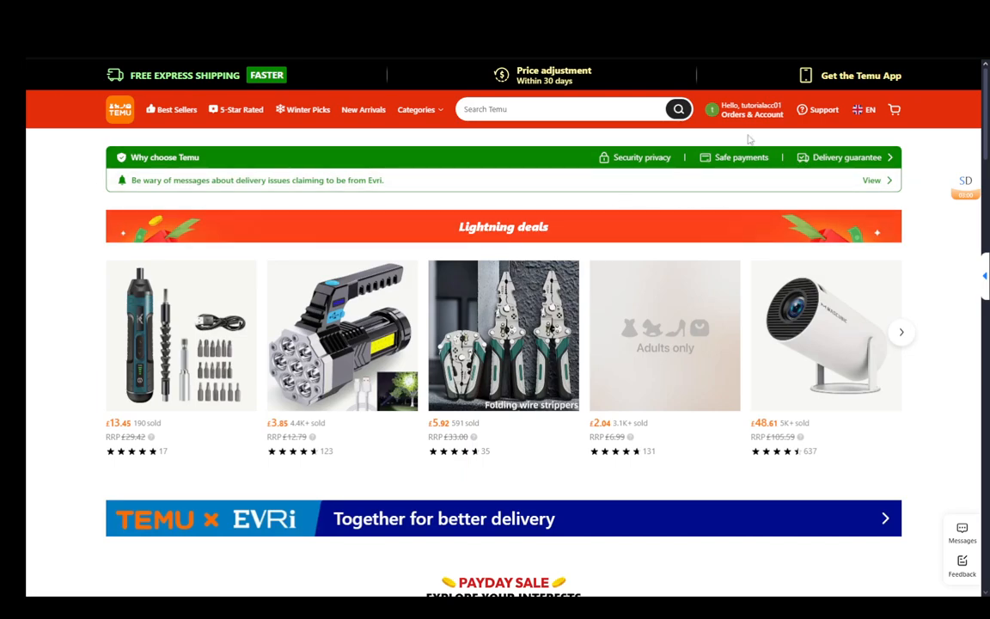
Show the Orders & Account dropdown listing browsing history and account options
{"action": "left_click", "coordinate": [752, 110]}
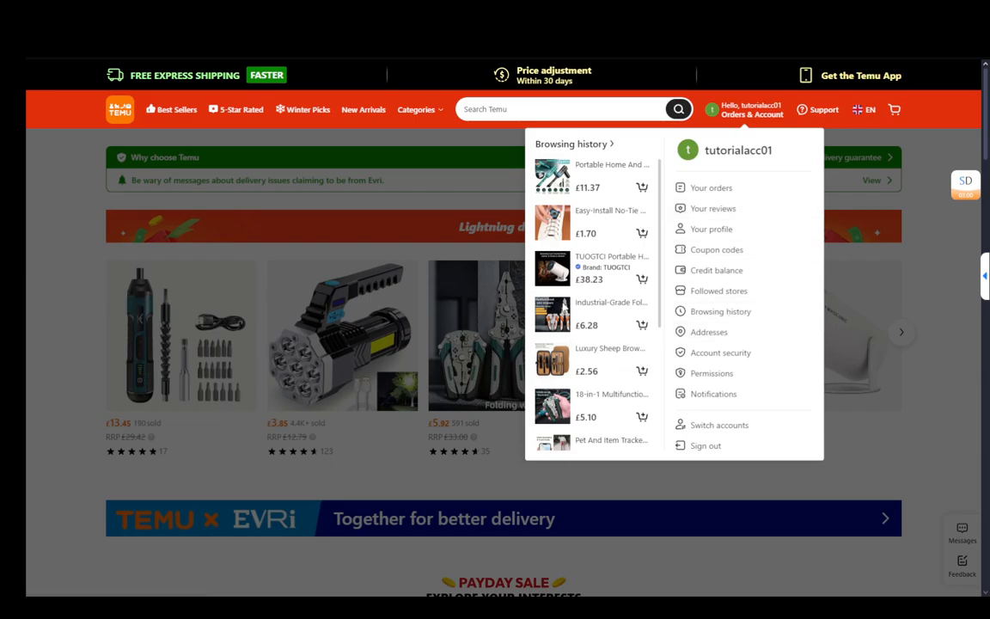
Go to Browsing history and scroll through the products viewed today and yesterday
{"action": "left_click", "coordinate": [720, 311]}
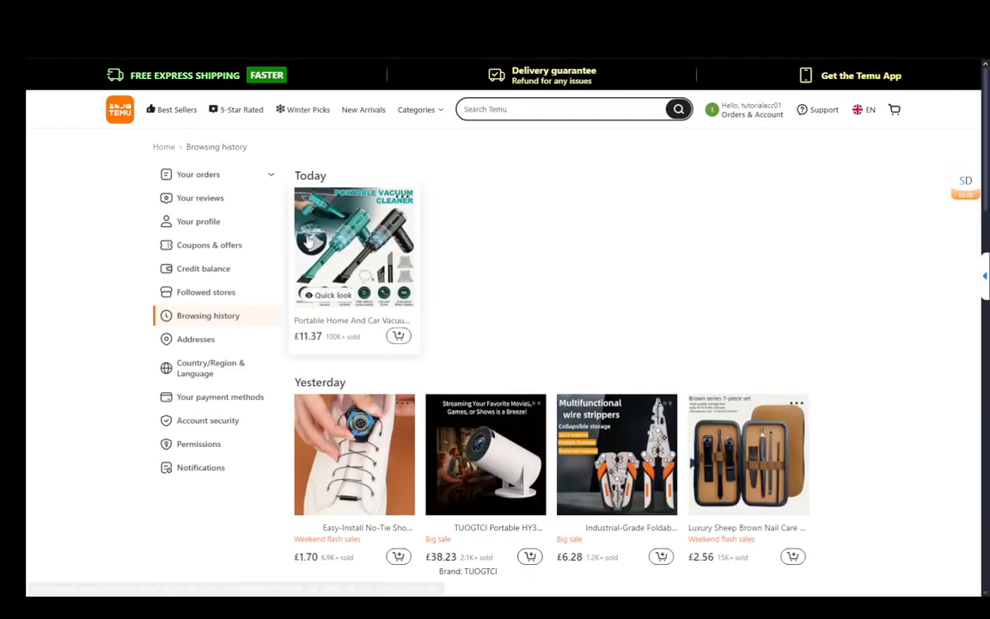
{"action": "scroll", "scroll_direction": "down", "scroll_amount": 3}
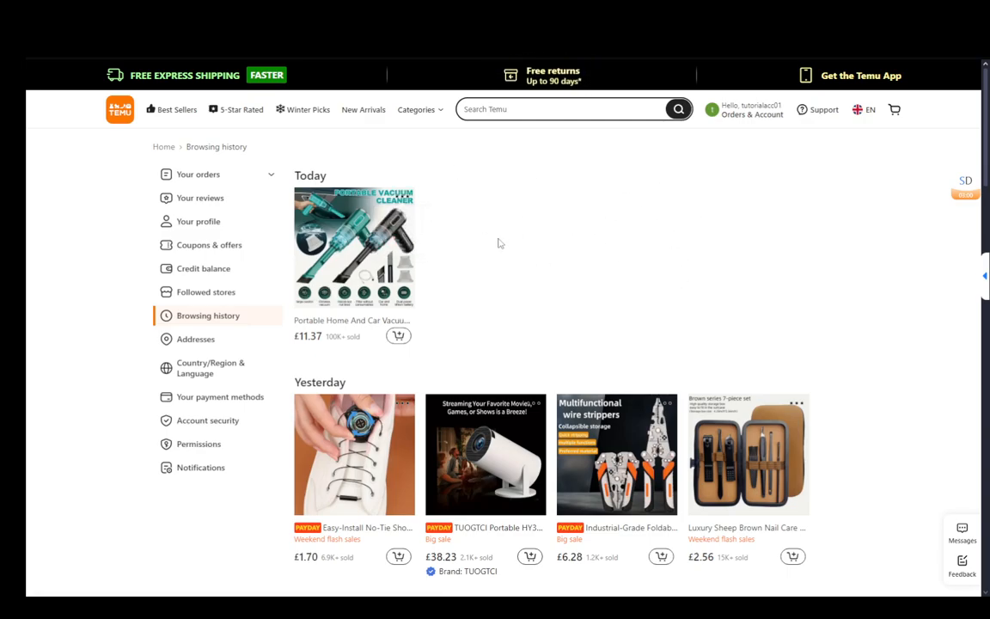
{"action": "scroll", "scroll_direction": "down", "scroll_amount": 3}
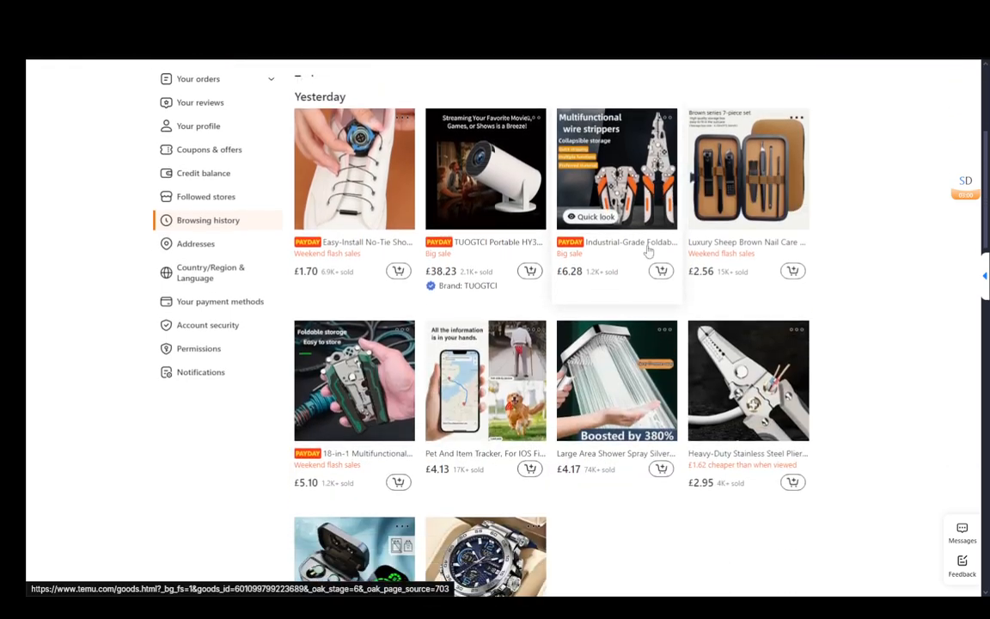
{"action": "scroll", "scroll_direction": "down", "scroll_amount": 3}
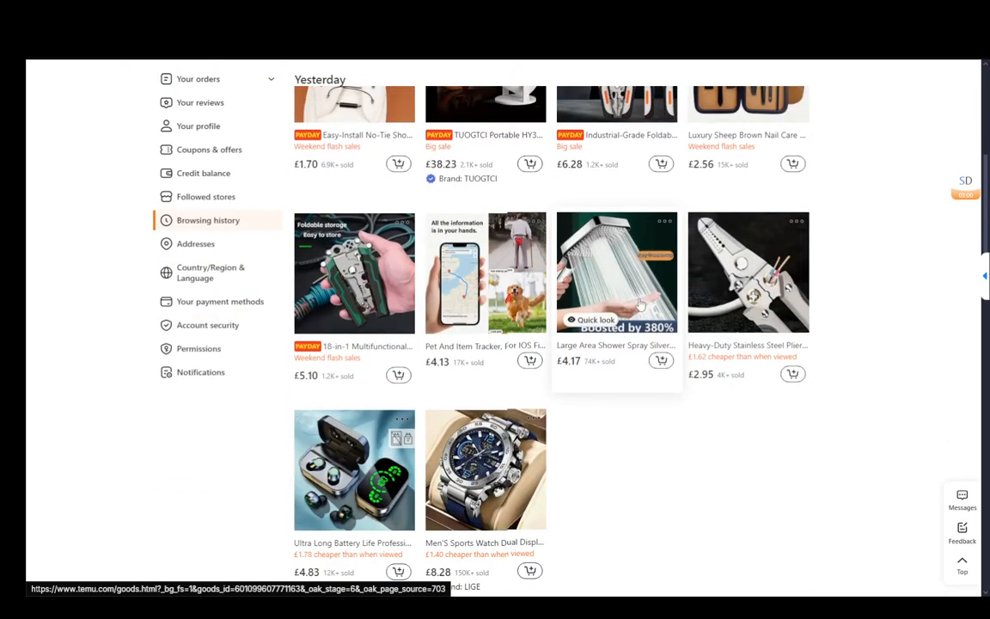
{"action": "scroll", "scroll_direction": "down", "scroll_amount": 3}
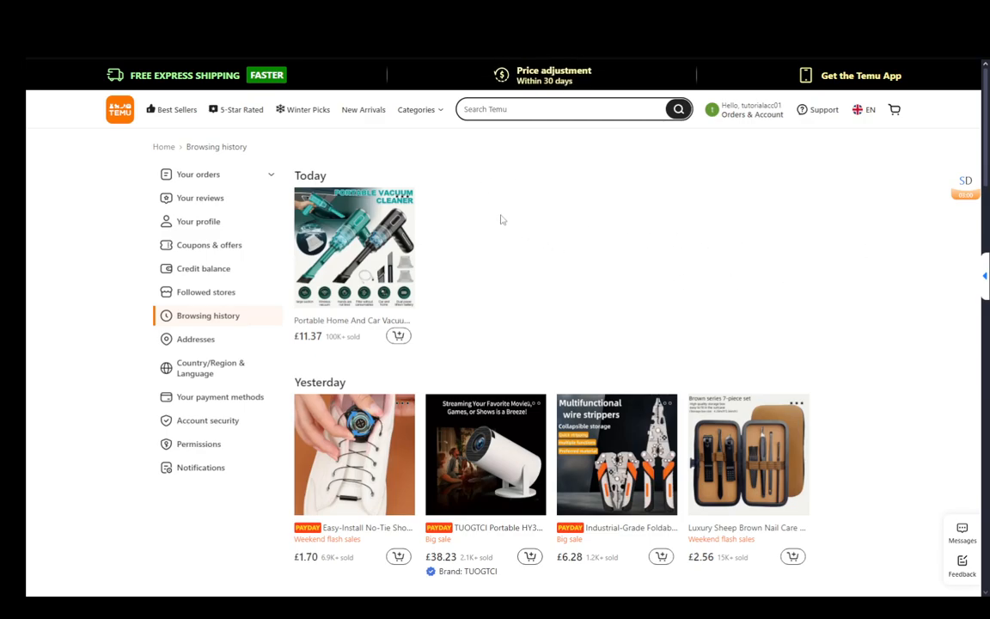
Delete the vacuum cleaner, pet tracker and other items from the browsing history via their options menus
{"action": "left_click", "coordinate": [402, 199]}
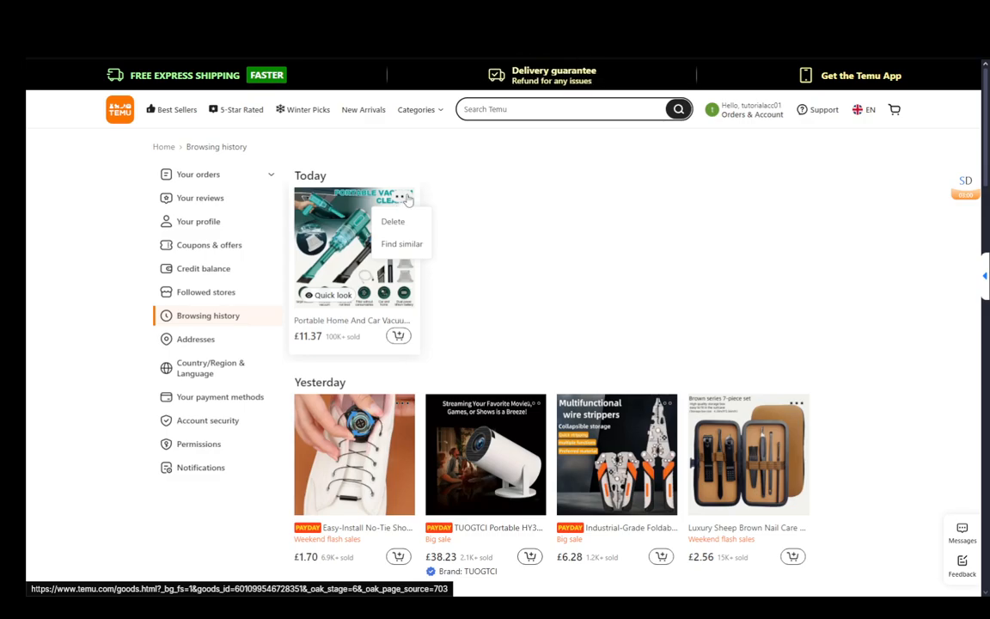
{"action": "left_click", "coordinate": [392, 221]}
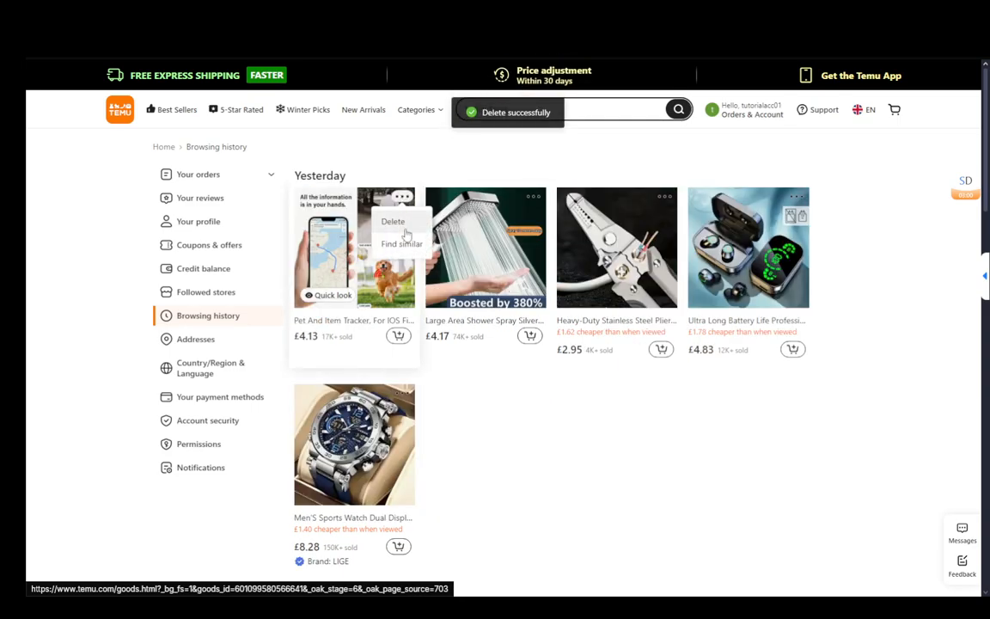
{"action": "left_click", "coordinate": [392, 221]}
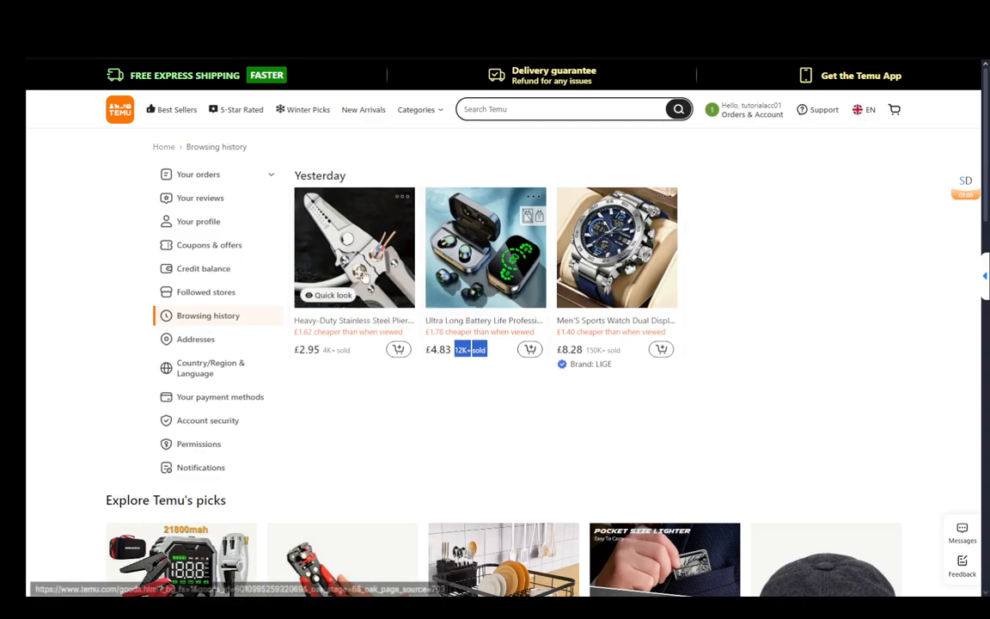
{"action": "mouse_move", "coordinate": [399, 145]}
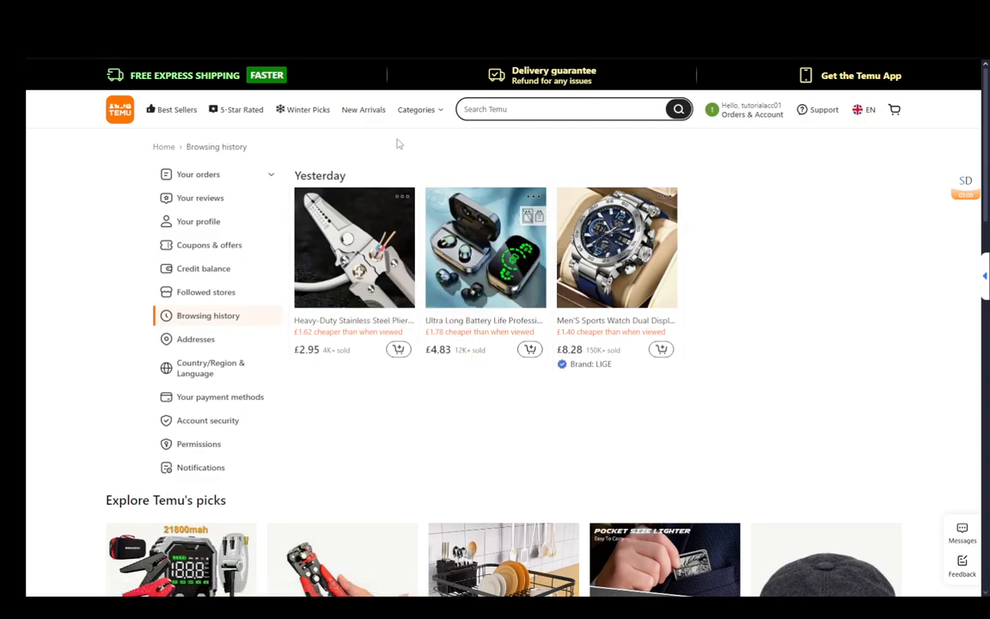
{"action": "mouse_move", "coordinate": [511, 248]}
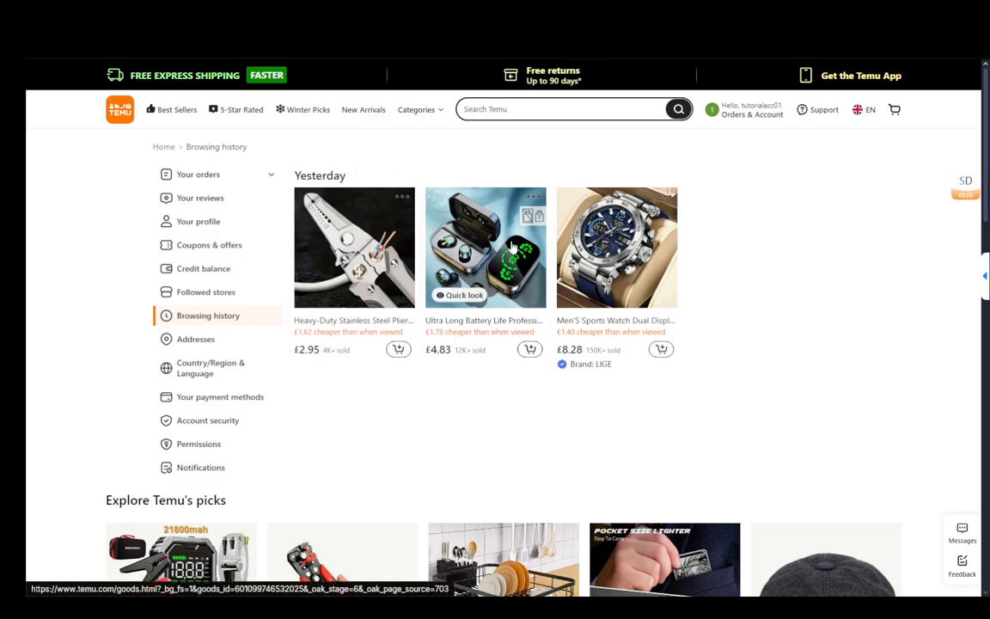
{"action": "left_click", "coordinate": [402, 196]}
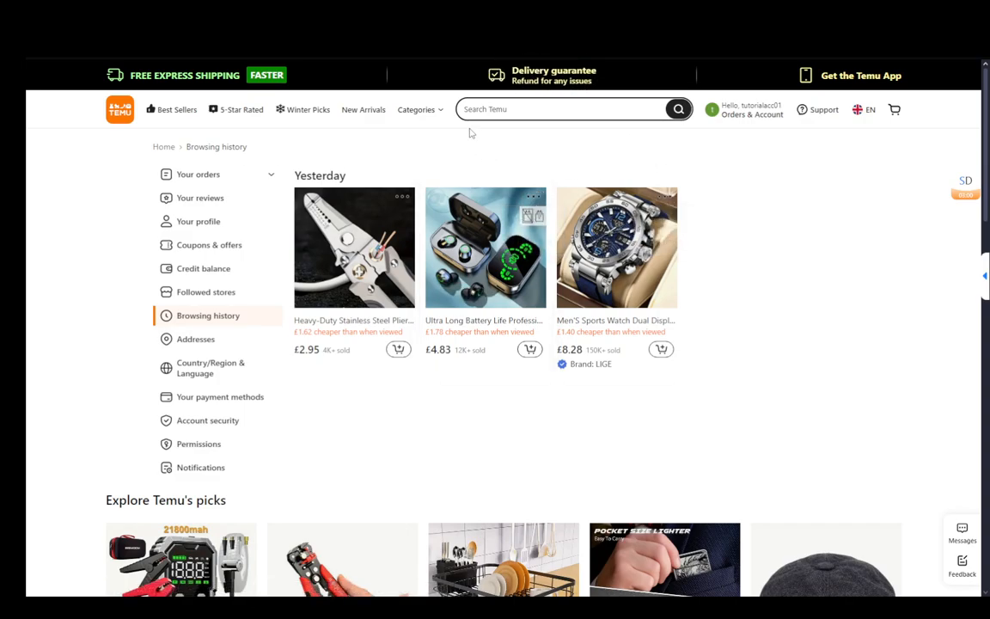
{"action": "mouse_move", "coordinate": [436, 197]}
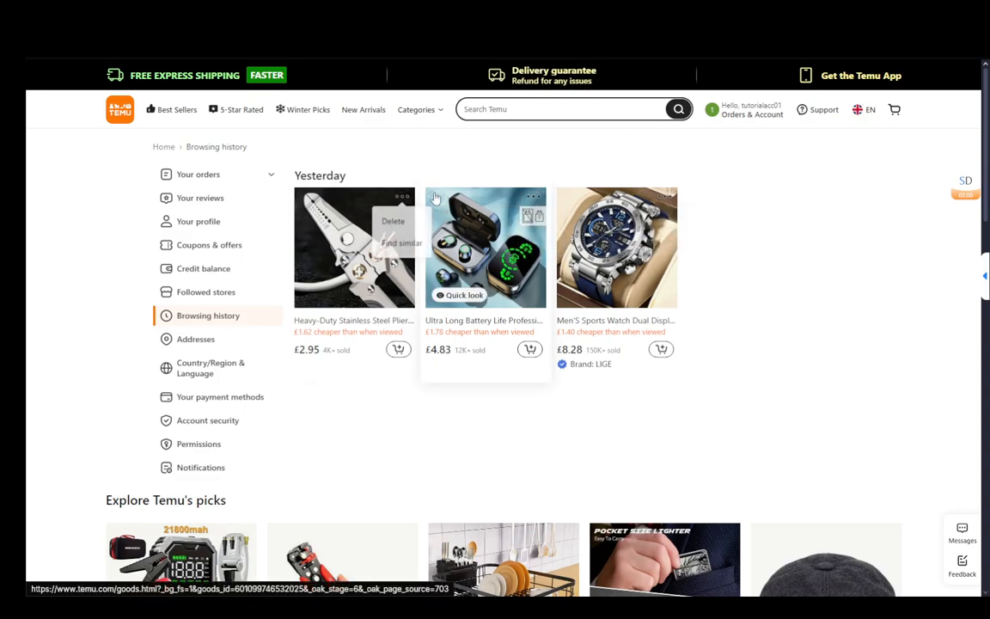